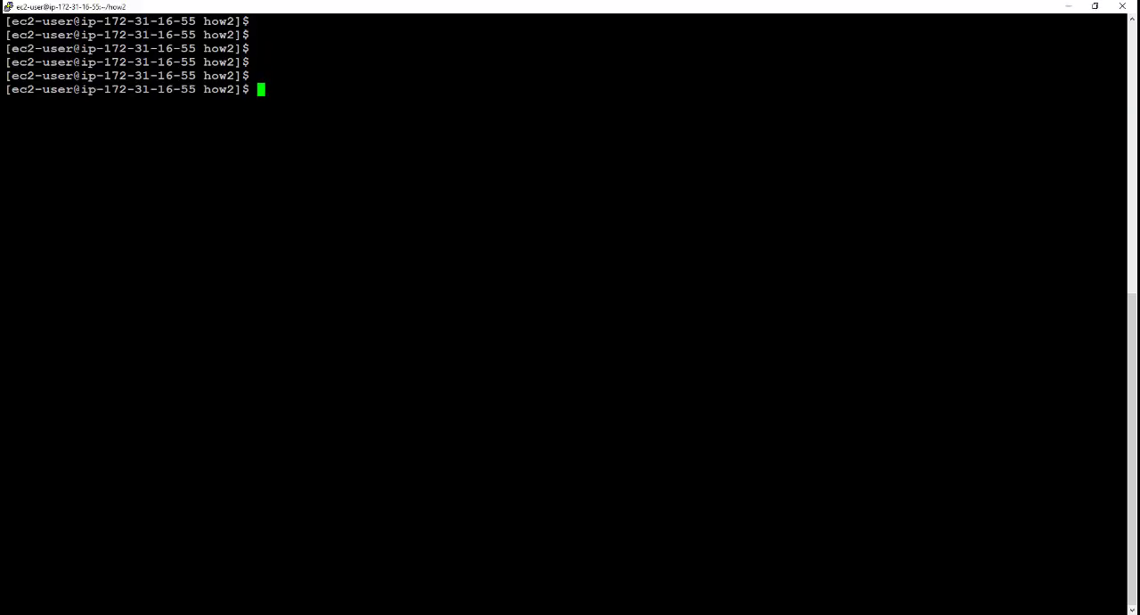
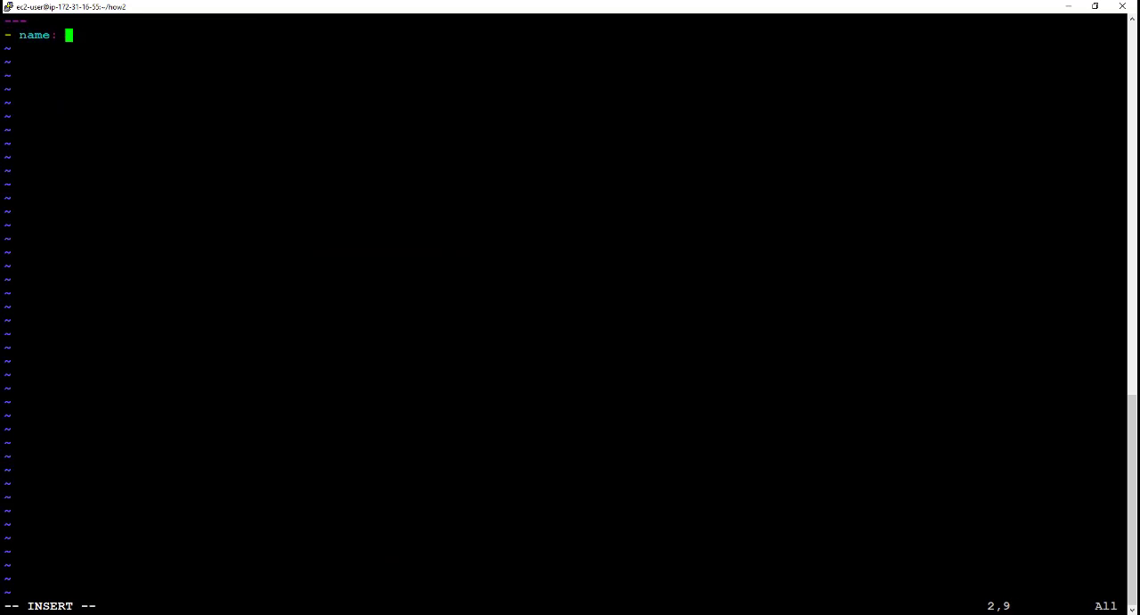
- Write a 'check the secret' localhost play with debug msg "The secret is: {{ secret }}"
text(check the se)
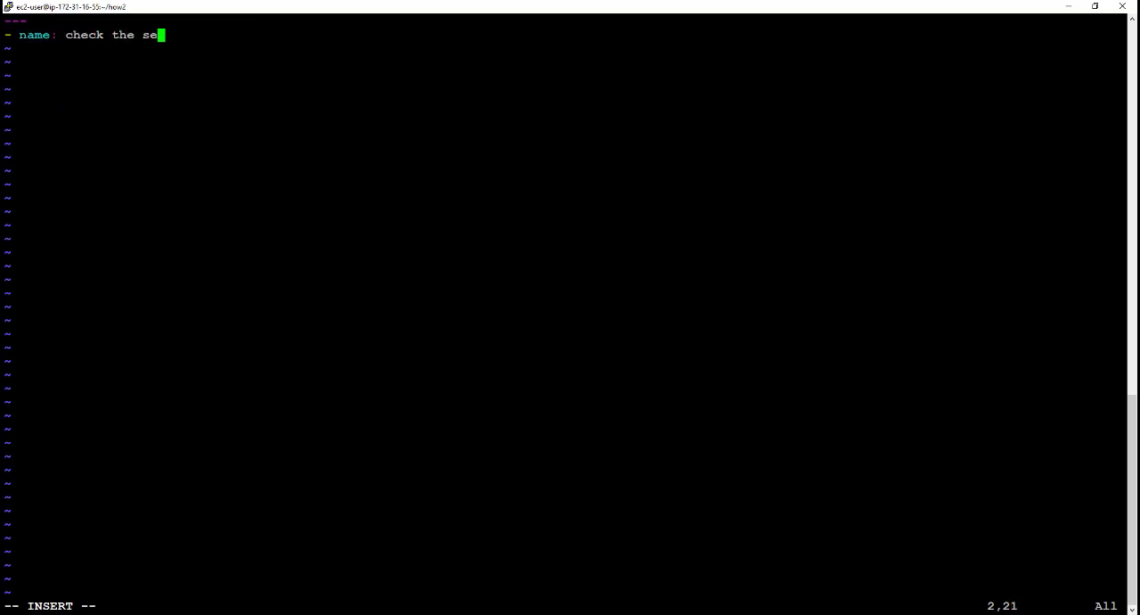
text(cret)
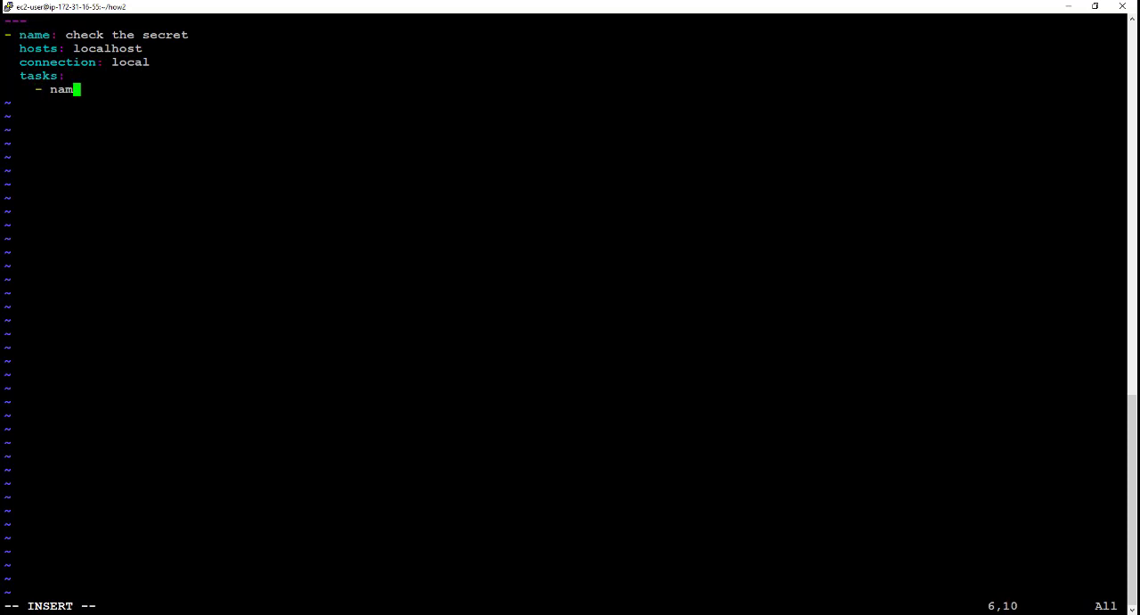
text(e: check secret variable)
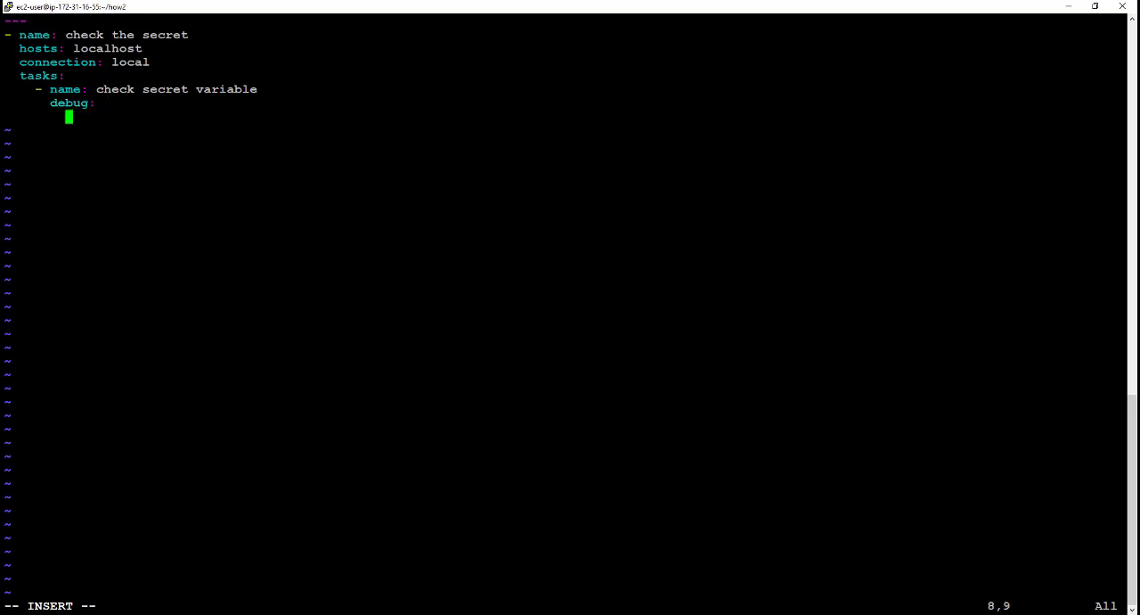
text(msg: "The secret is)
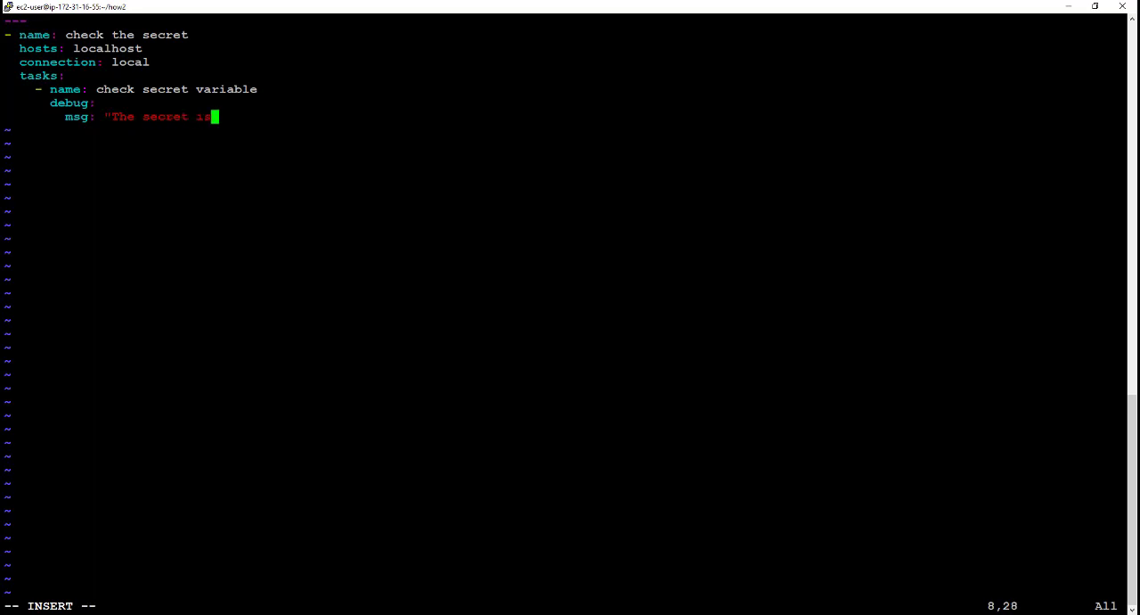
text({{ se)
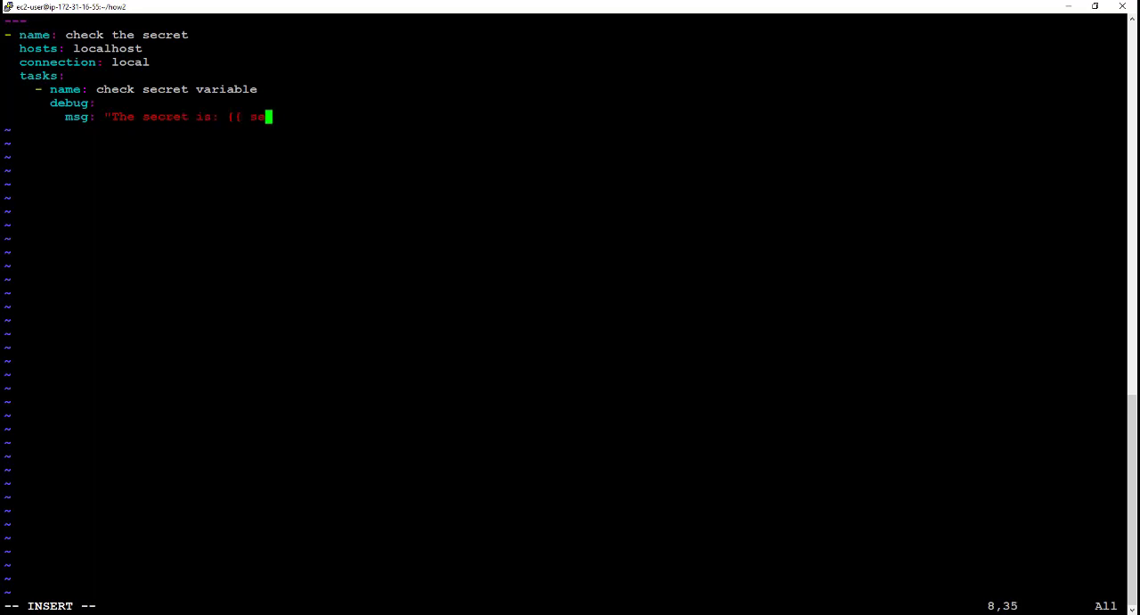
text(cret)
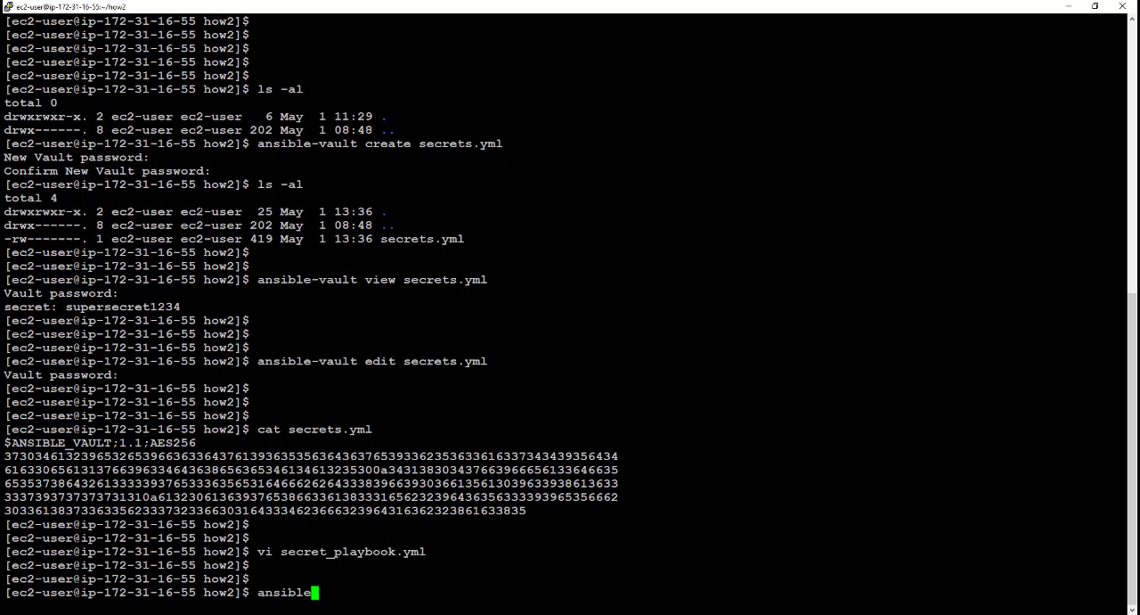
- Run secret_playbook.yml, see the undefined 'secret' error, and reopen it in vi
text(-playbook sec)
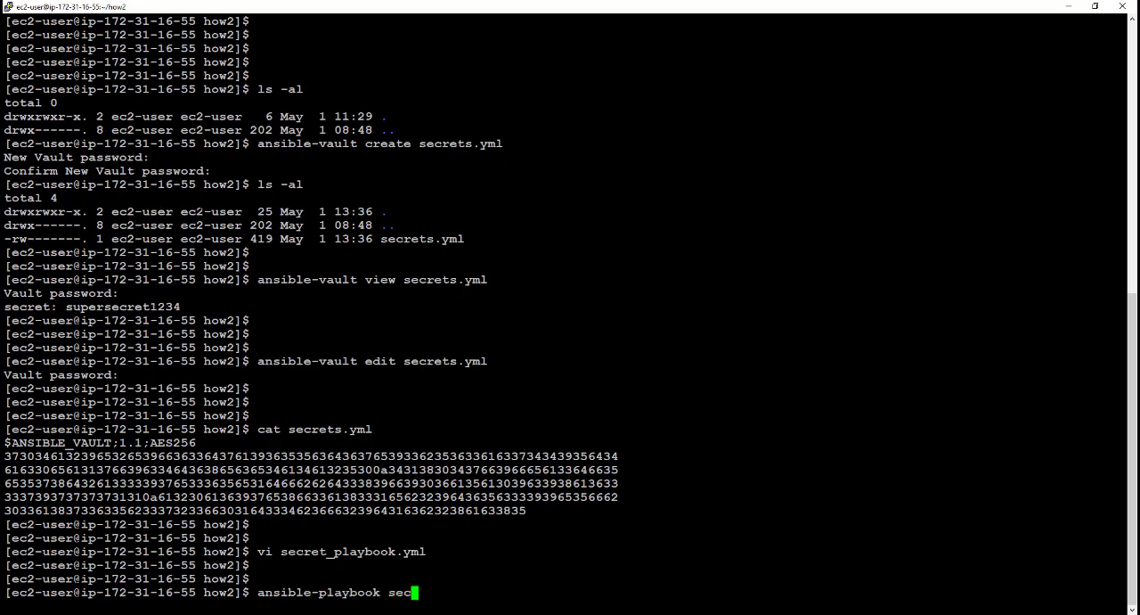
text(ret_playbook.yml)
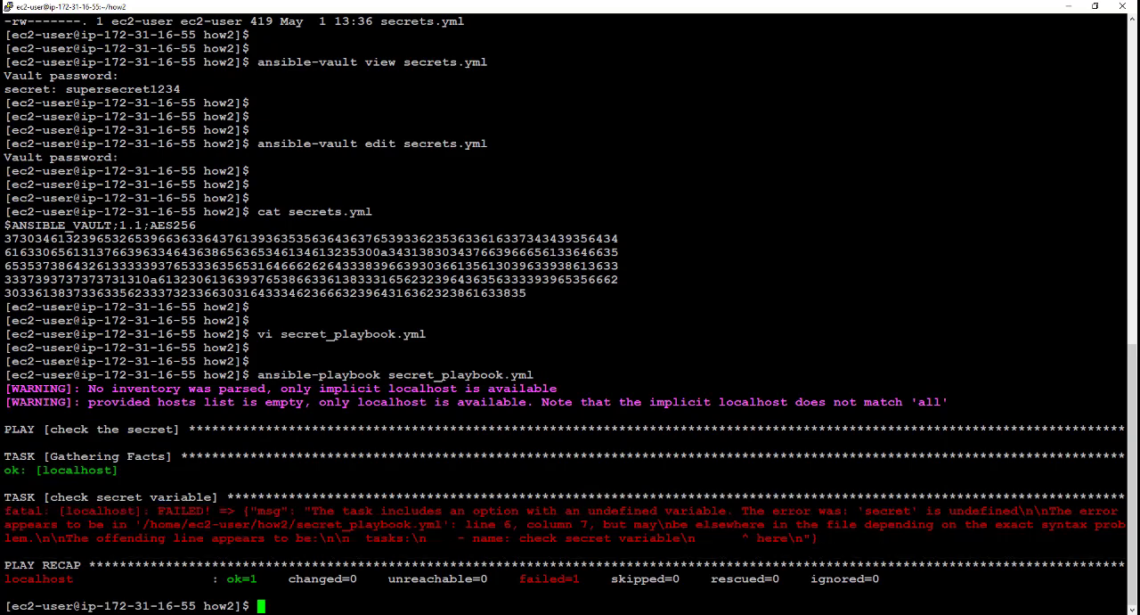
text(vi secret_playbook.yml)
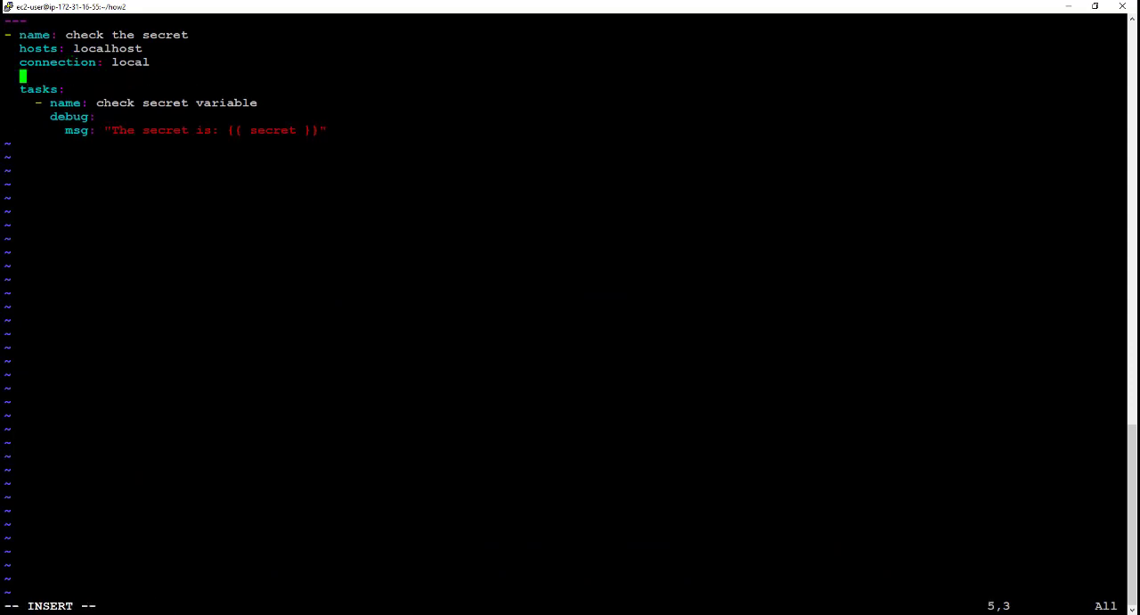
- Add 'vars_files:' with '- secrets.yml' under connection: local in the playbook
text(vars_files:)
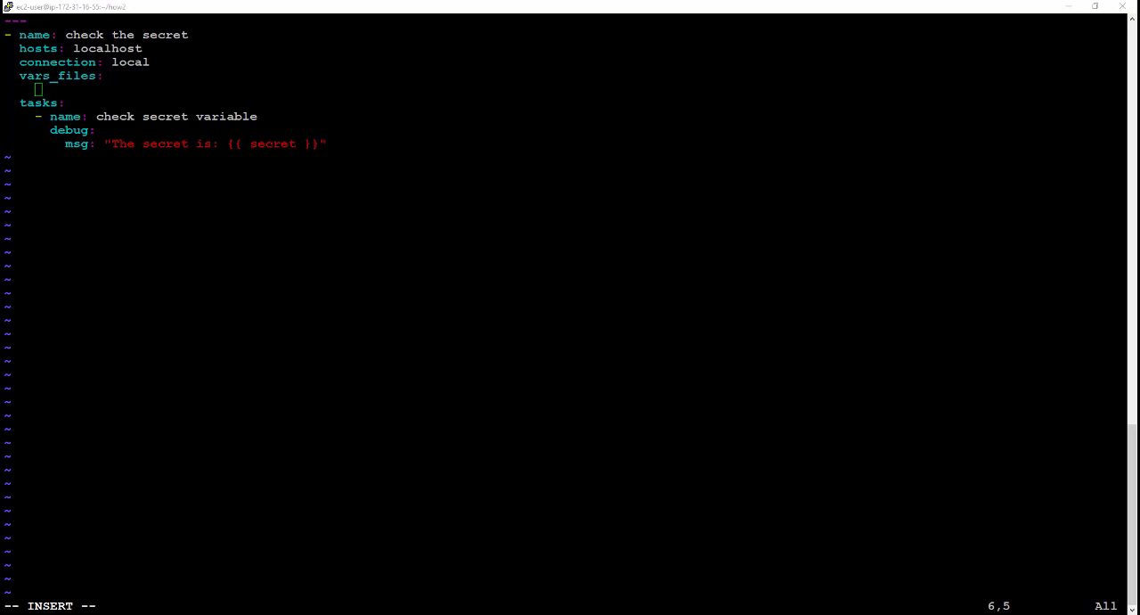
text(- secret)
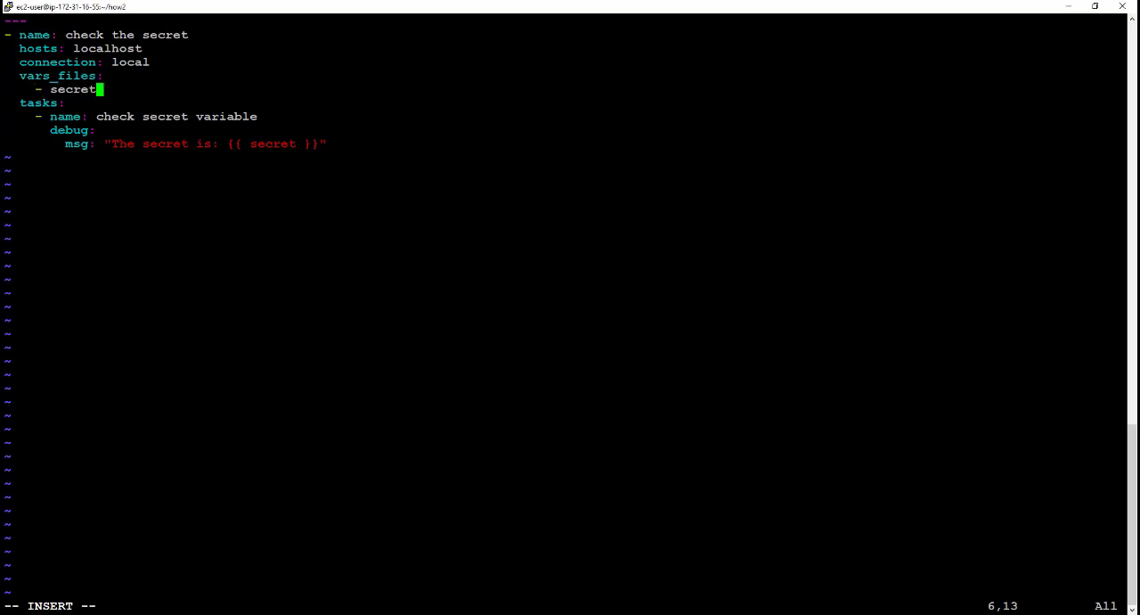
text(.yml)
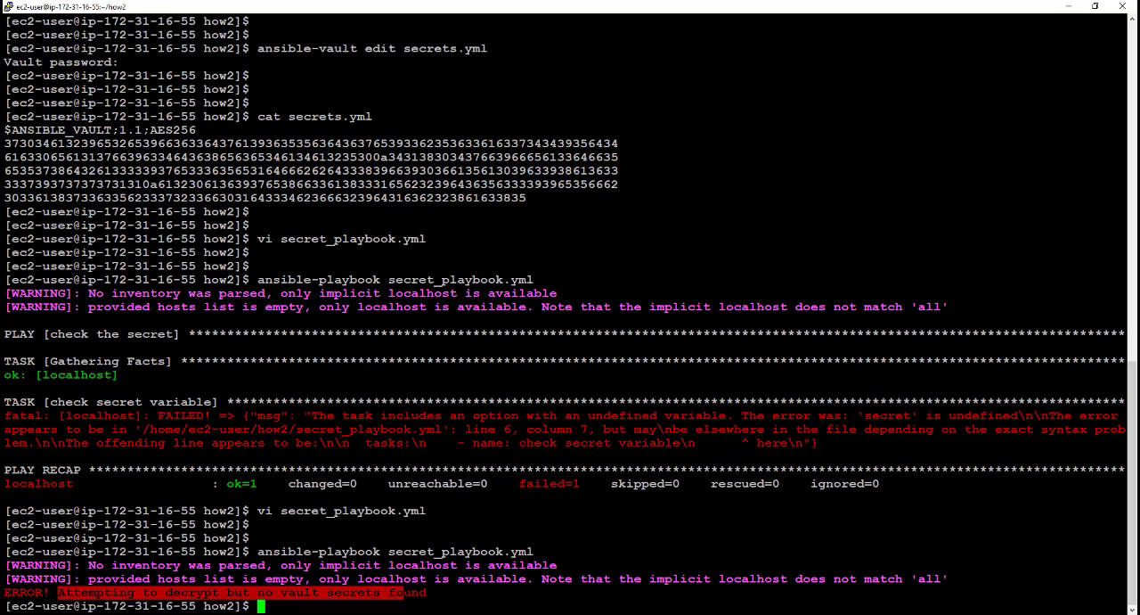
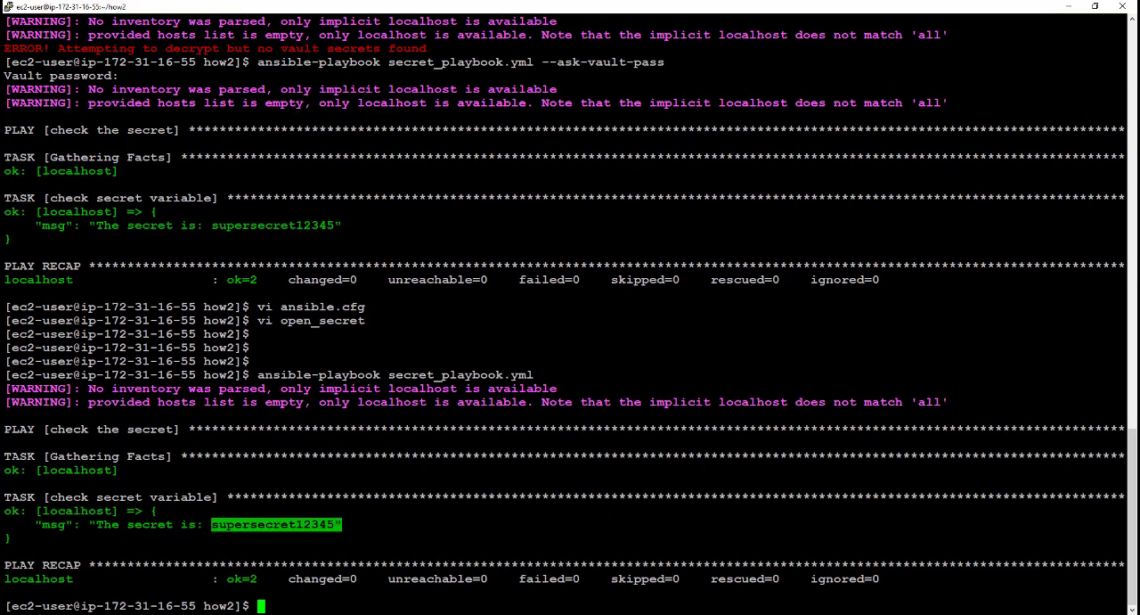
- Display secret_playbook.yml with cat and list the directory with ls -al
text(cat secret_playbook.yml)
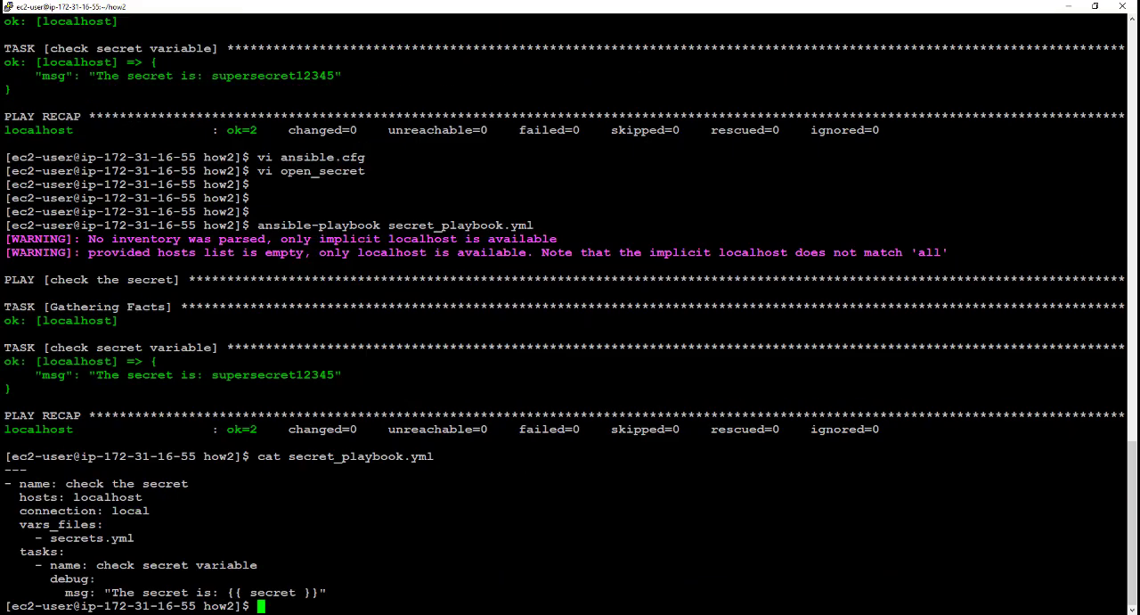
text(ls -al)
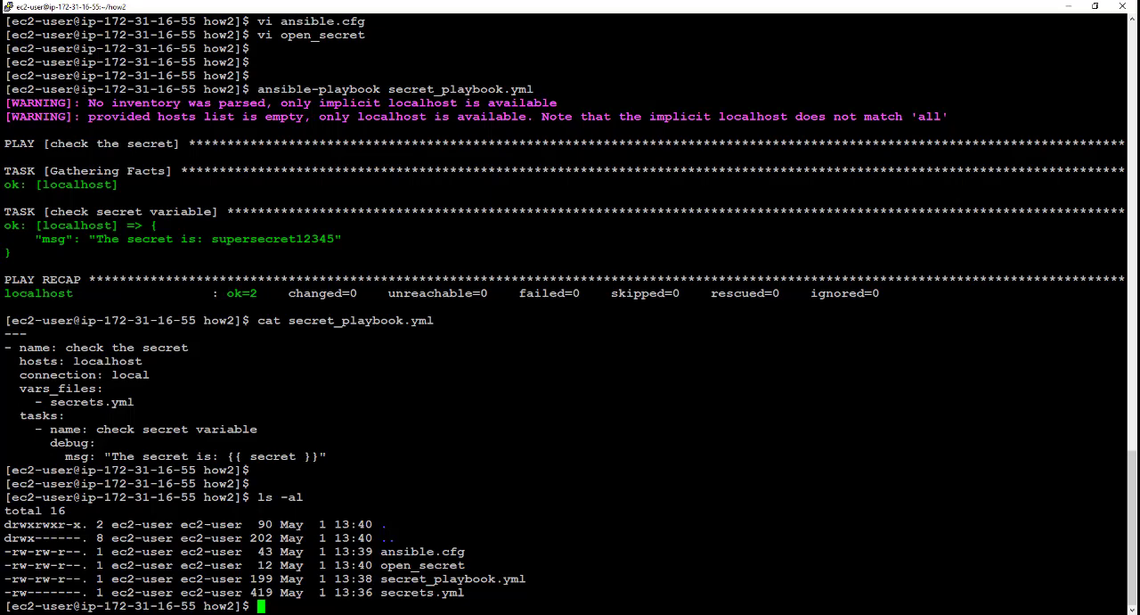